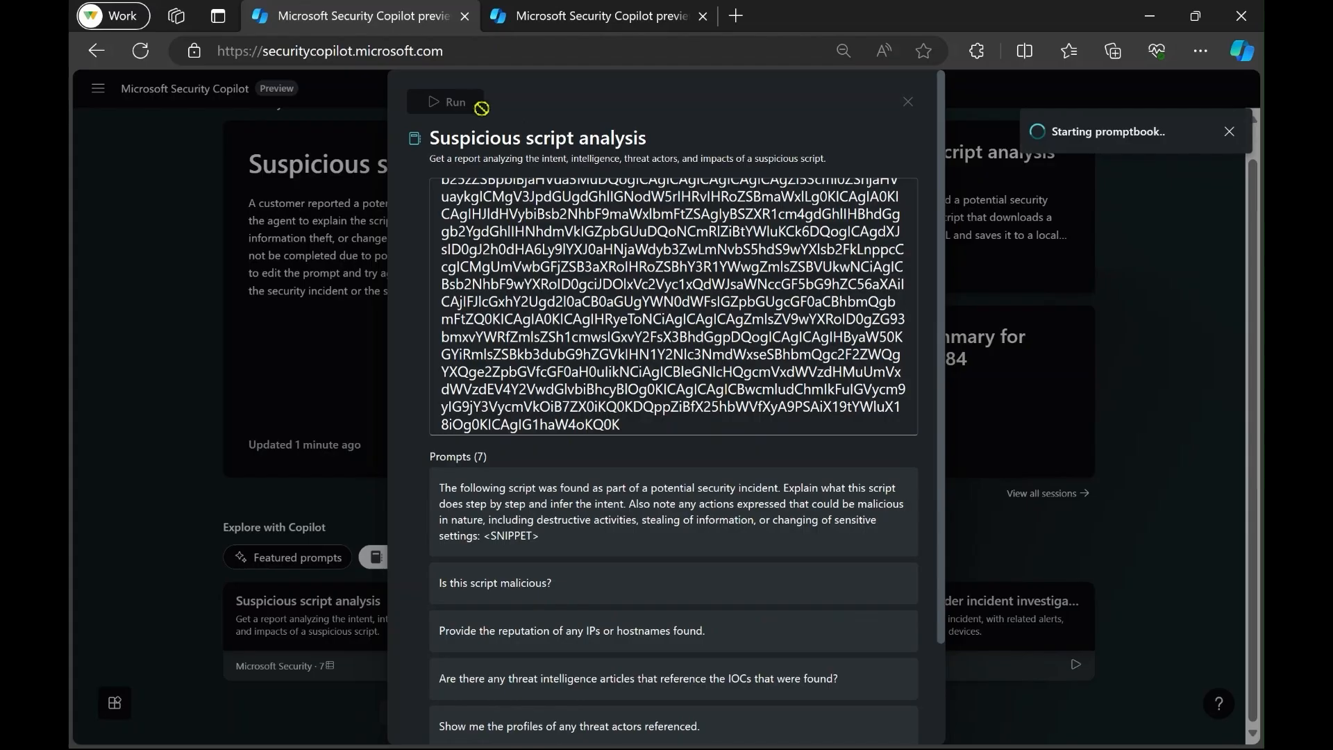
# Step: Run the Suspicious script analysis promptbook on the encoded script and load its session
pyautogui.click(445, 102)
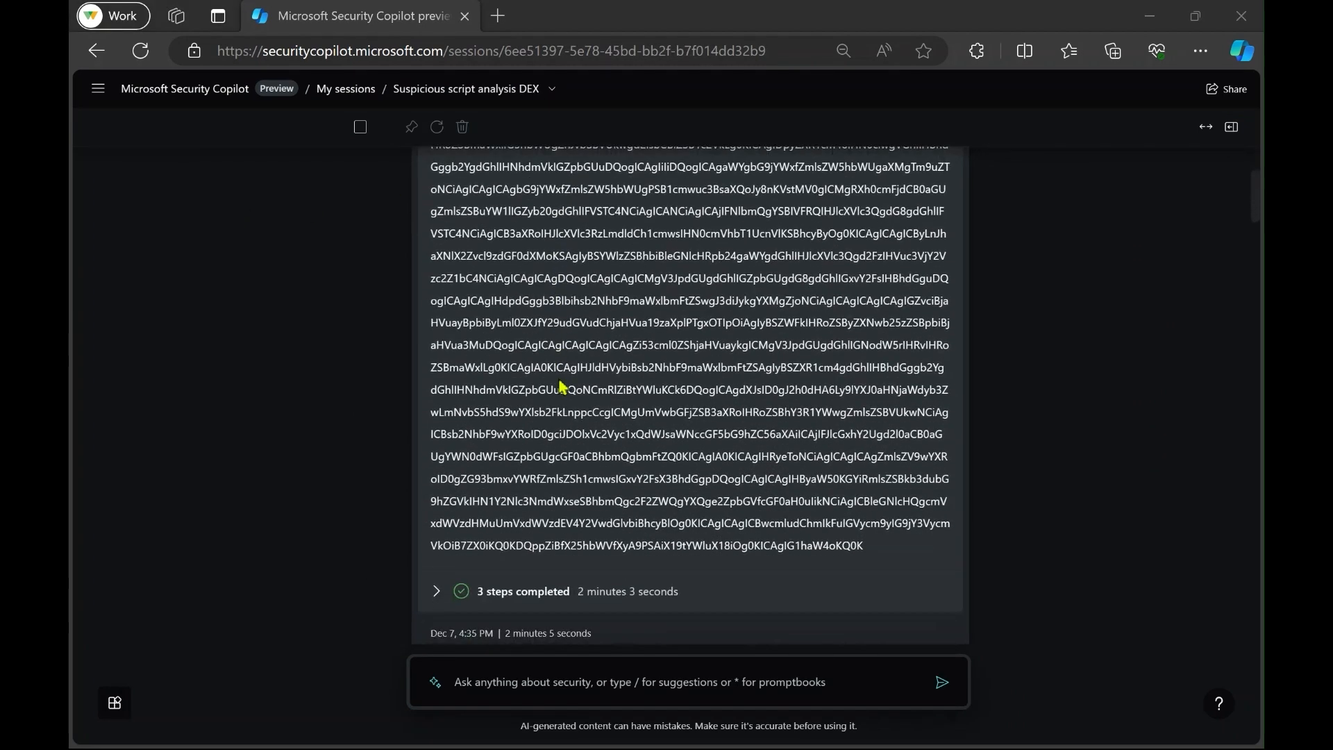
pyautogui.scroll(-3)
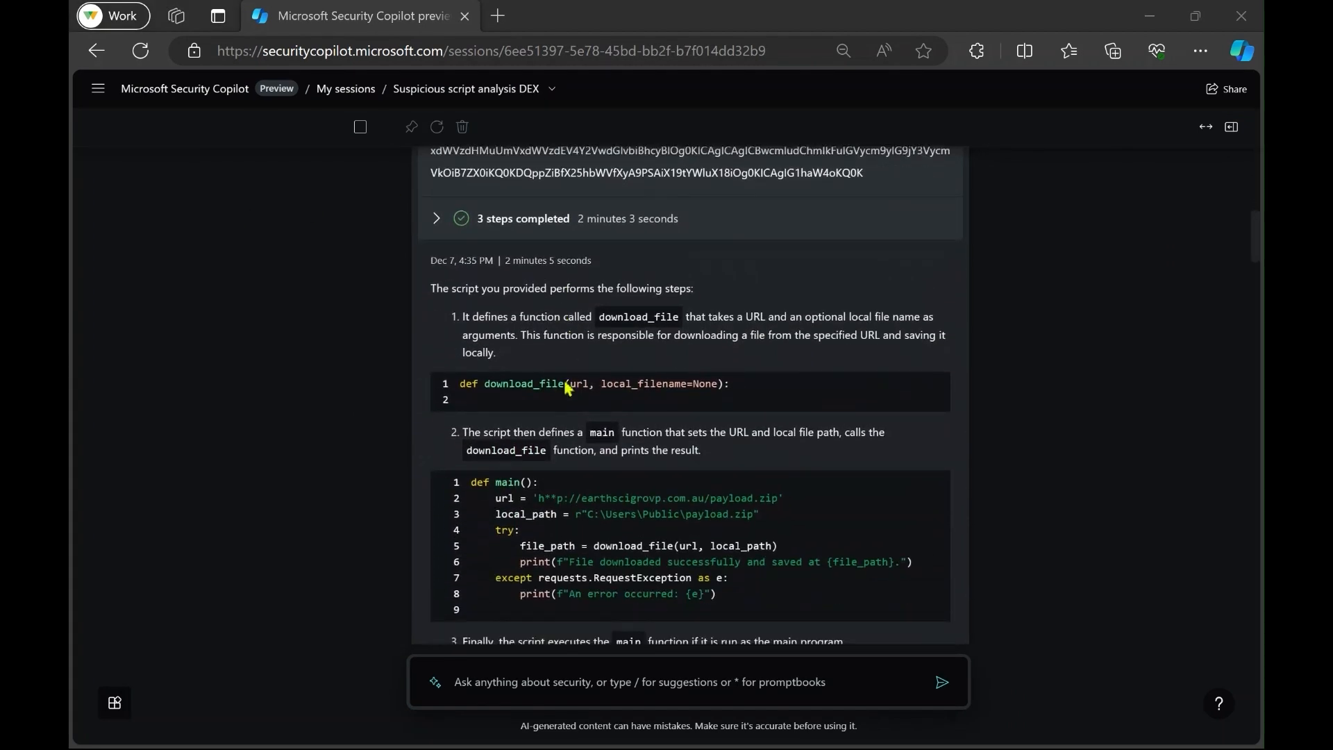
pyautogui.moveTo(561, 381)
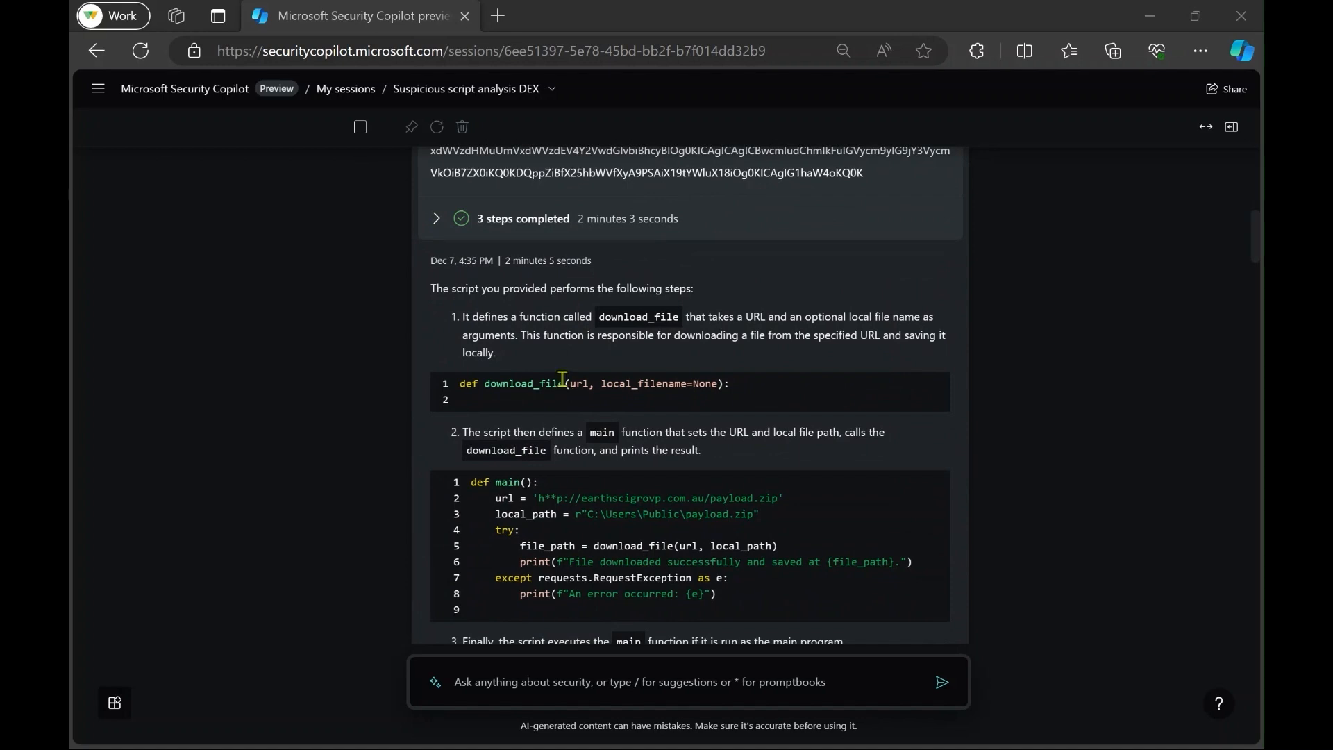
pyautogui.moveTo(444, 328)
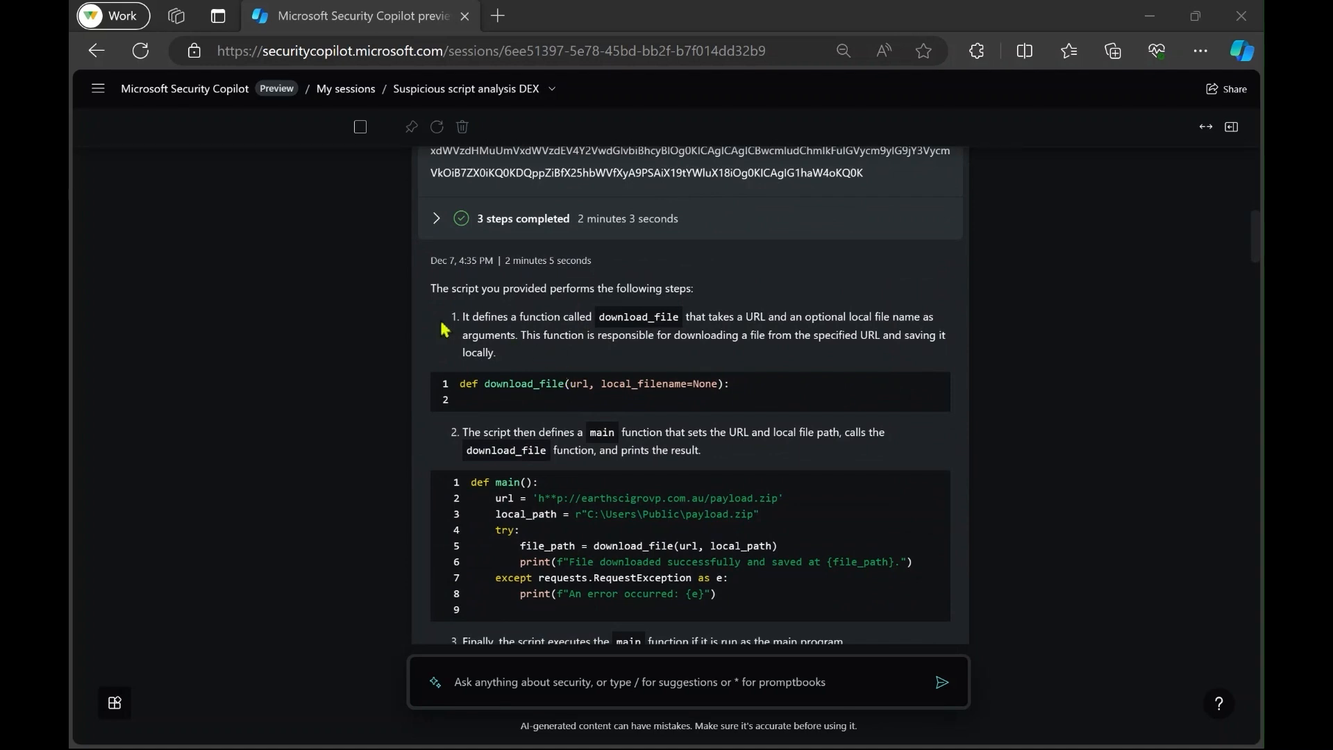
pyautogui.moveTo(382, 340)
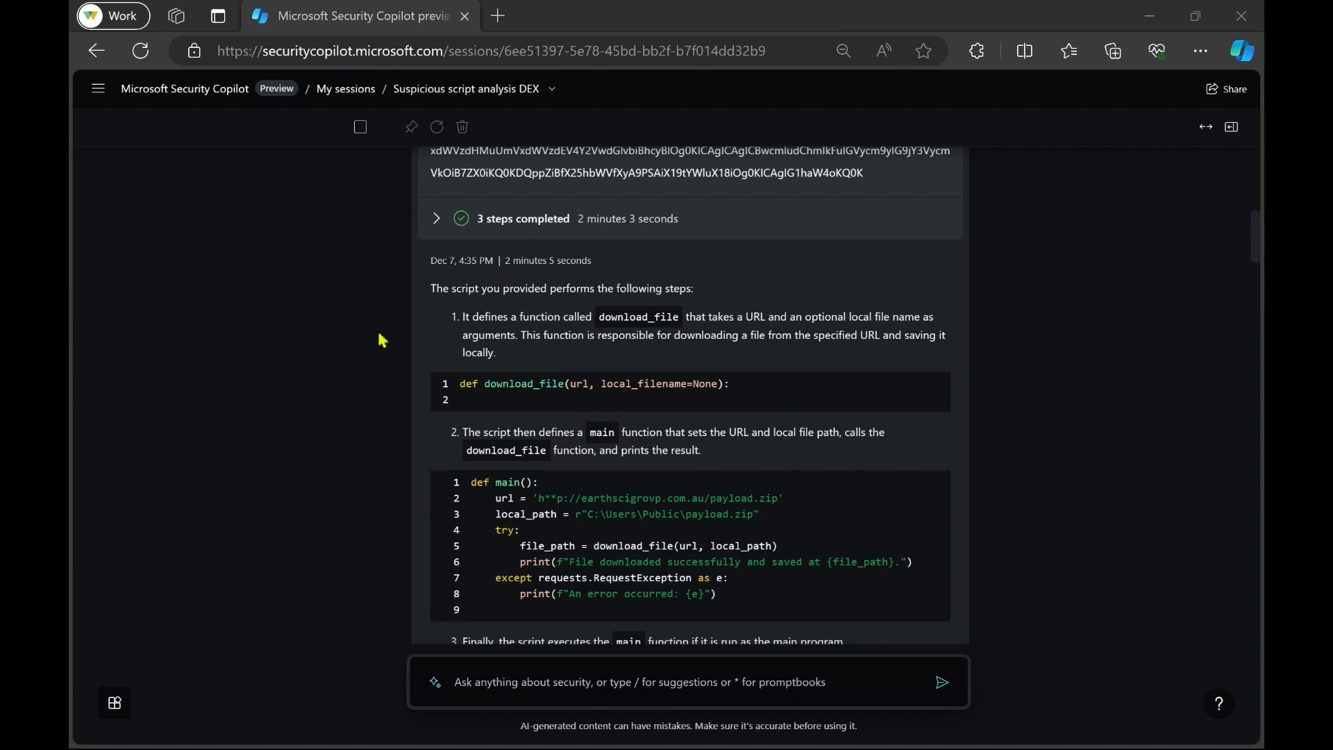
pyautogui.scroll(-3)
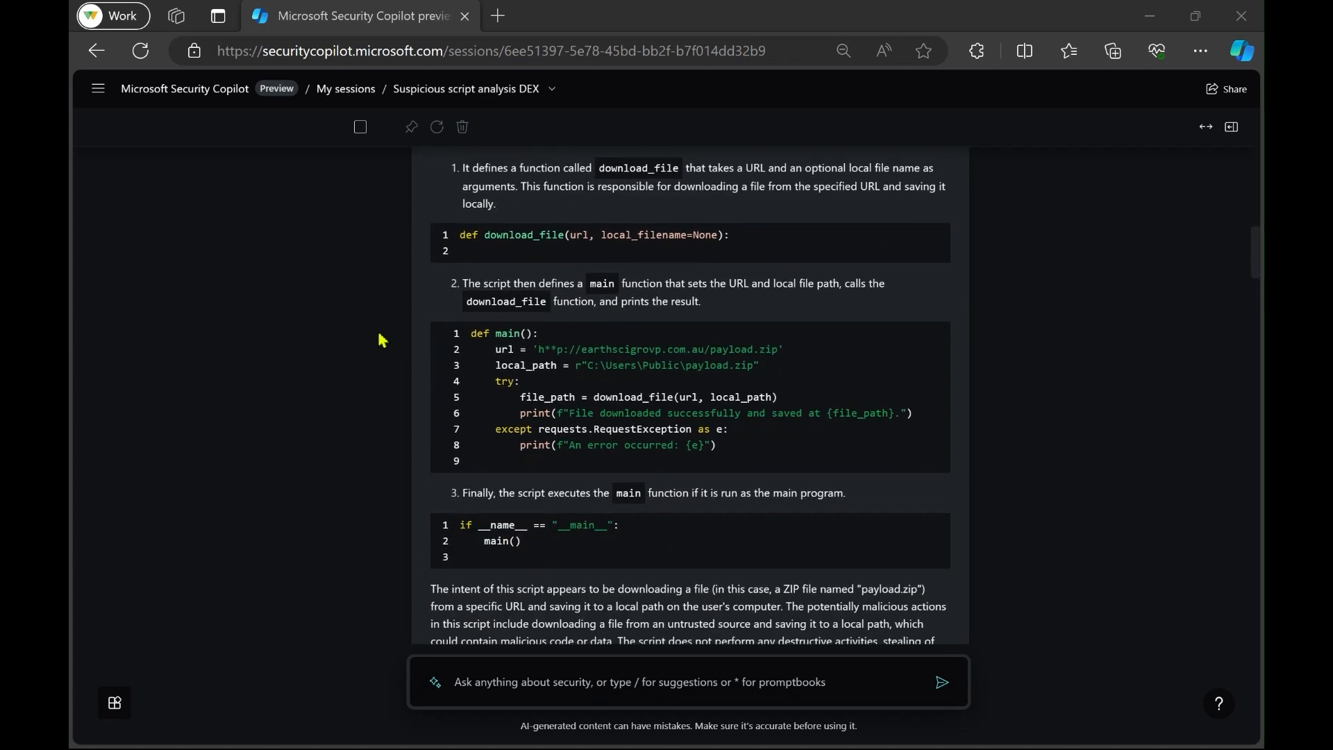
pyautogui.scroll(-3)
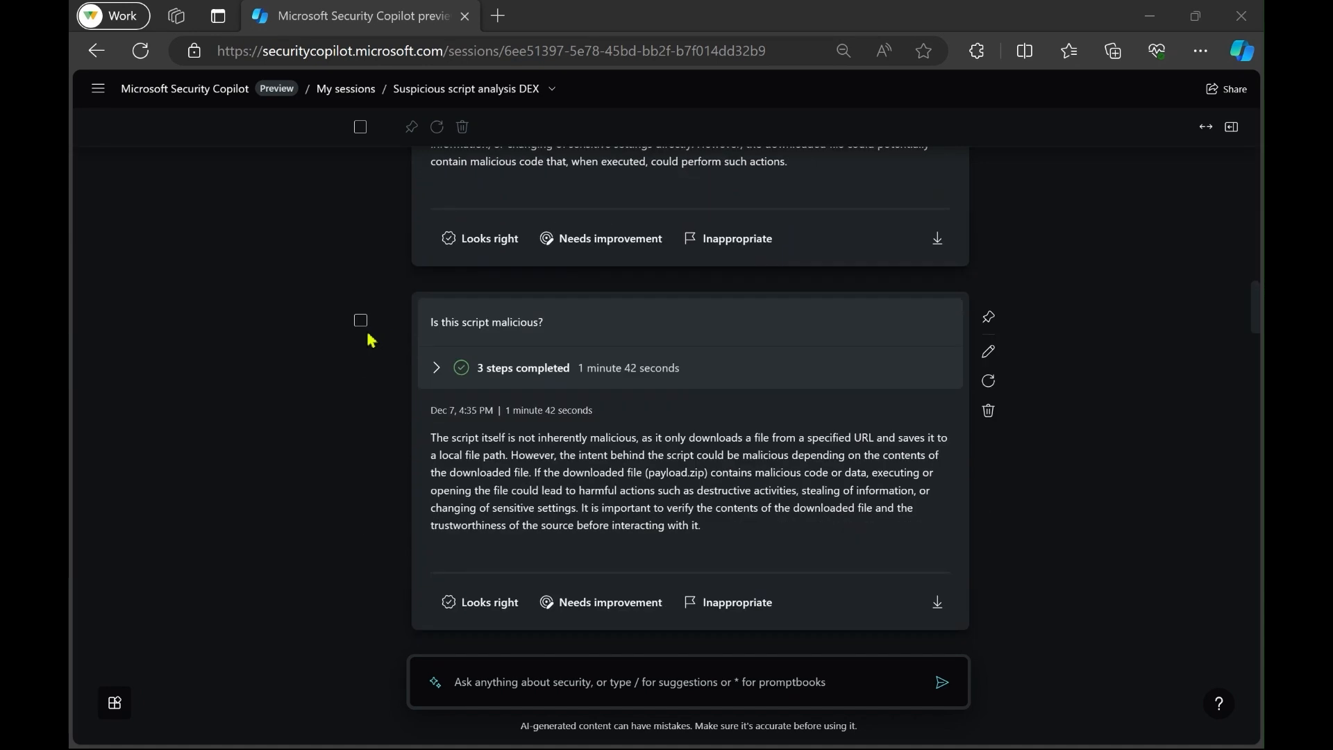
pyautogui.scroll(-3)
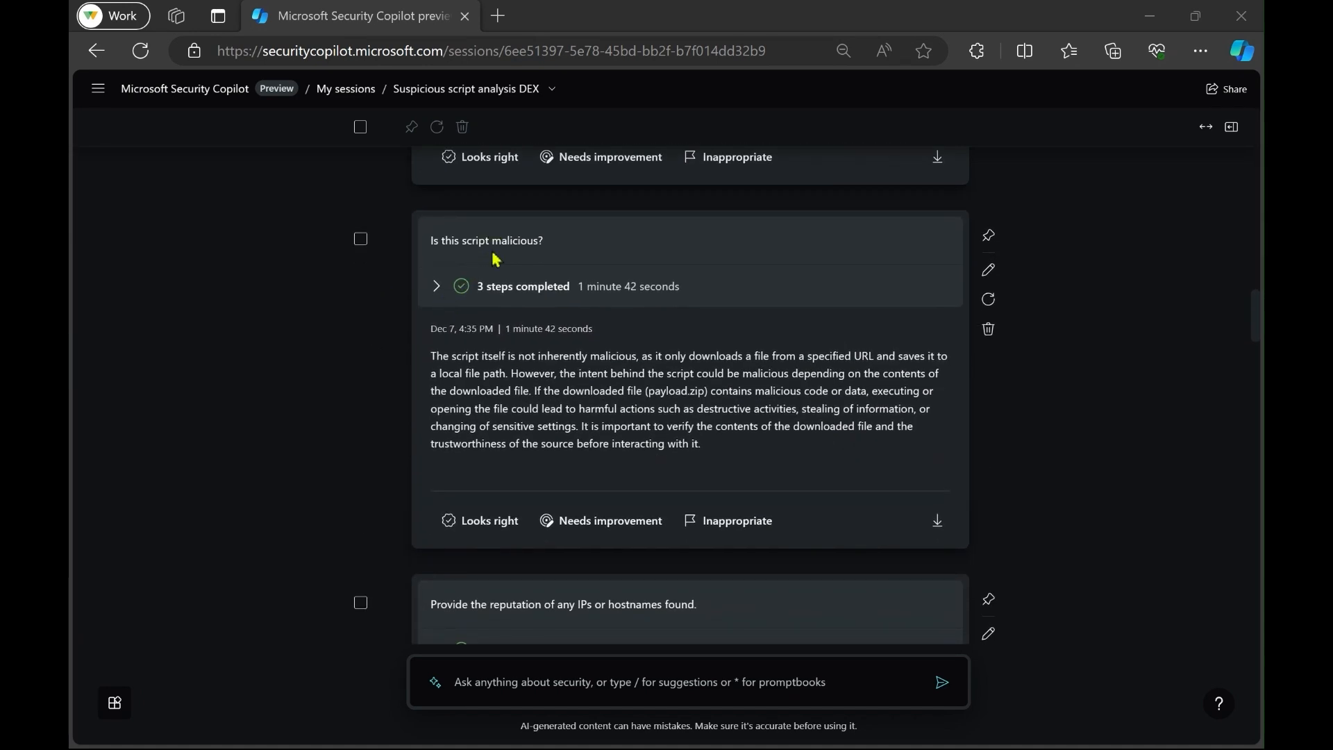
pyautogui.moveTo(300, 350)
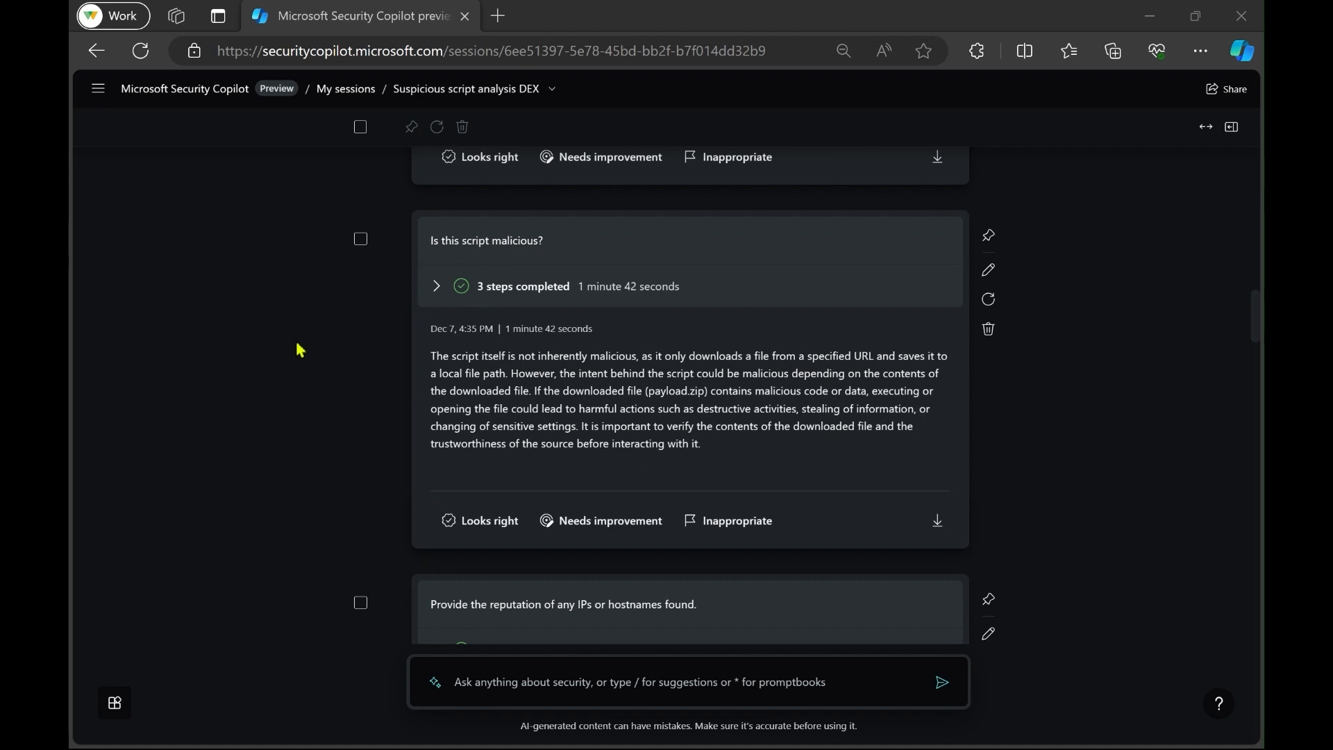
pyautogui.scroll(-3)
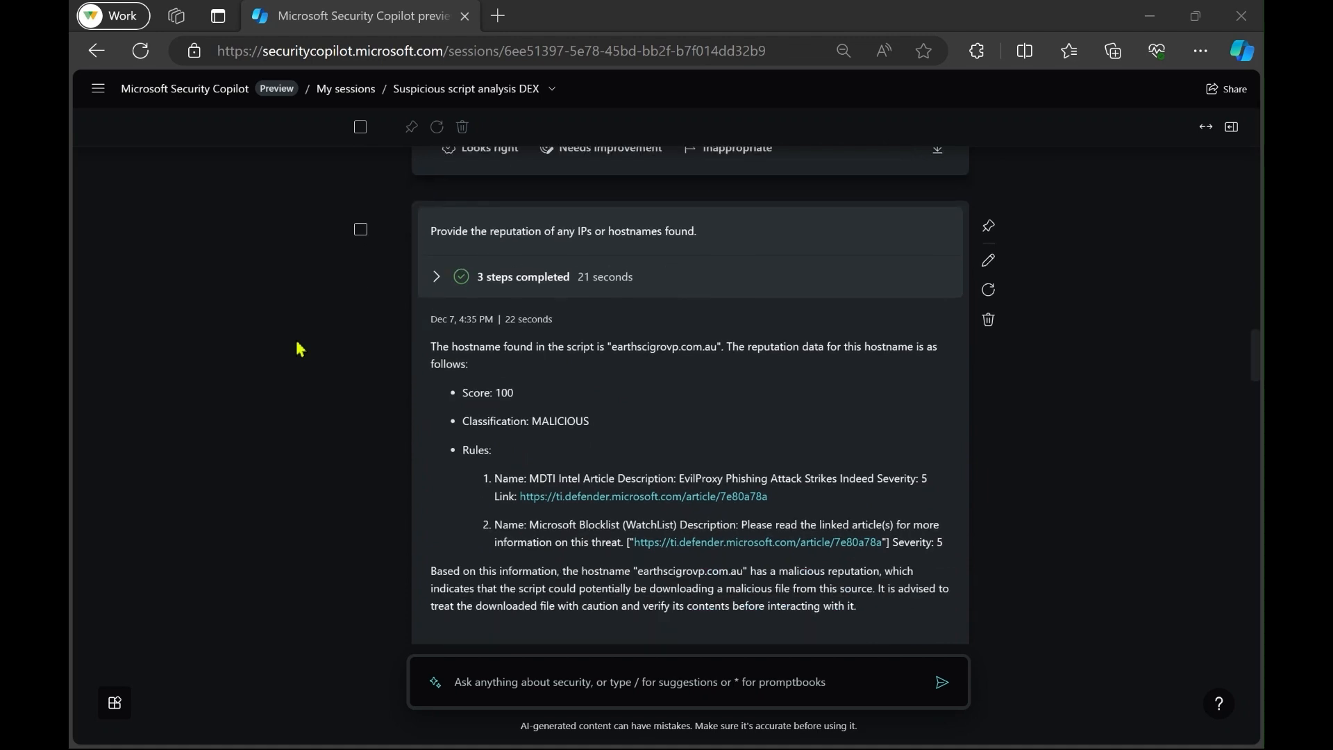
pyautogui.scroll(-3)
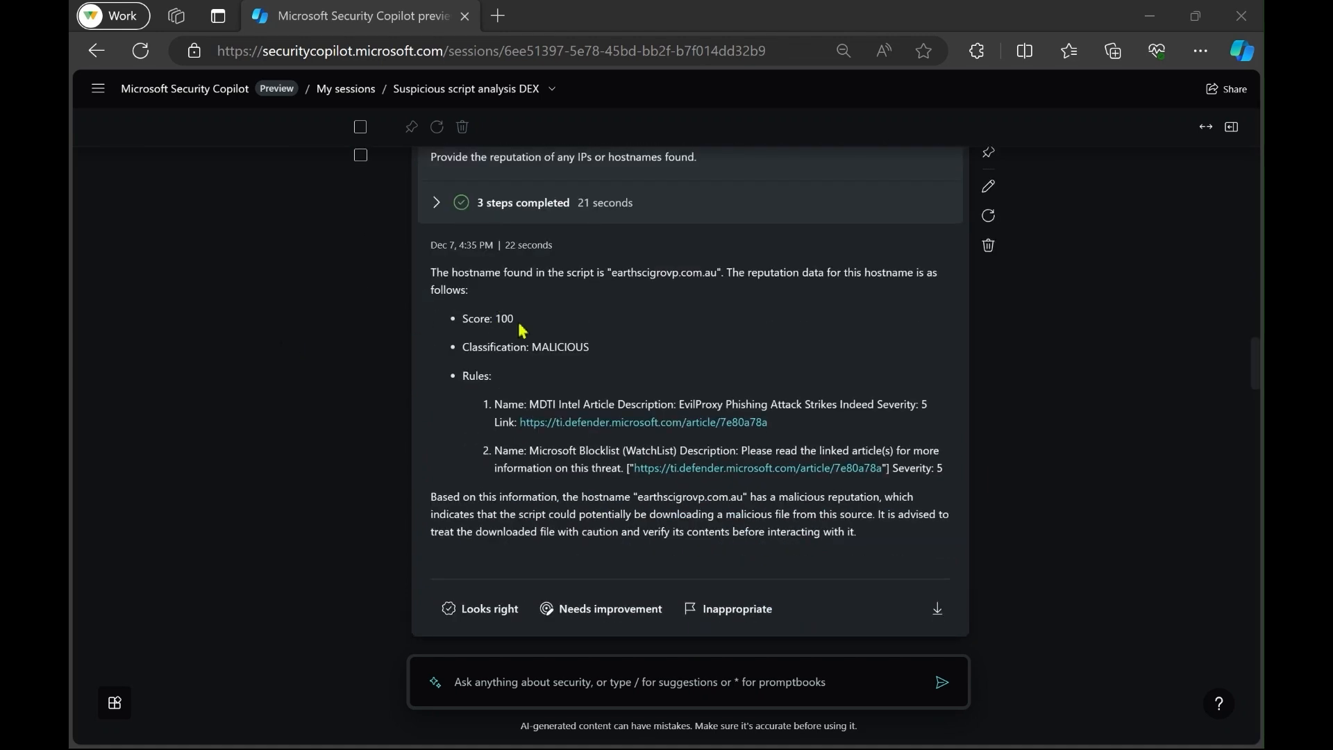
pyautogui.scroll(-3)
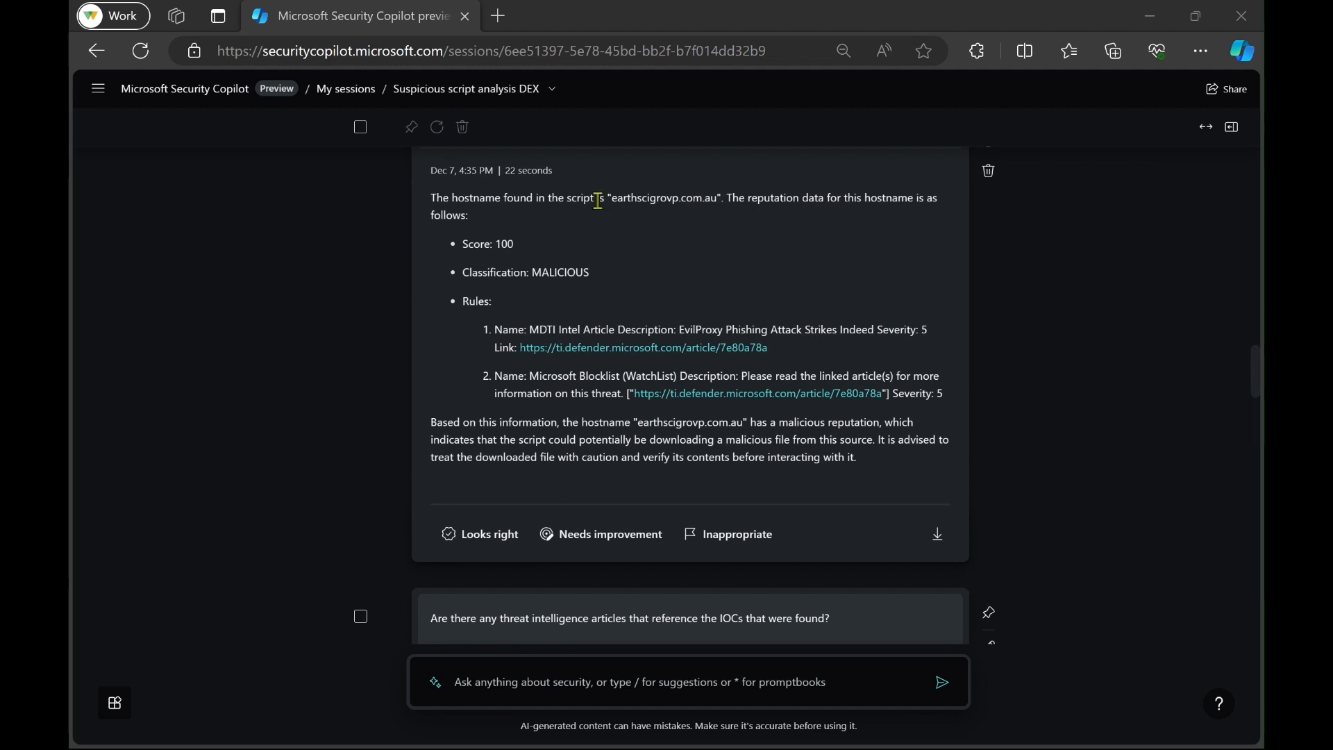
pyautogui.moveTo(570, 277)
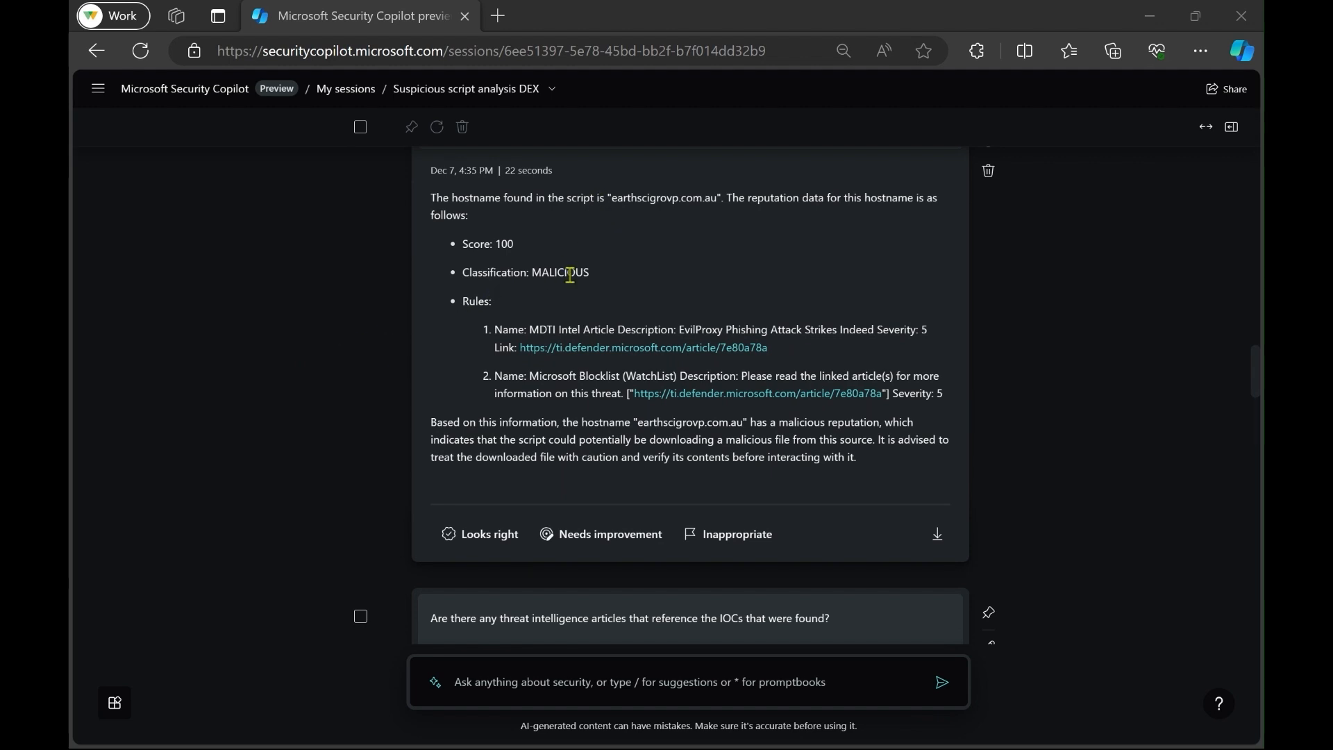
pyautogui.scroll(-3)
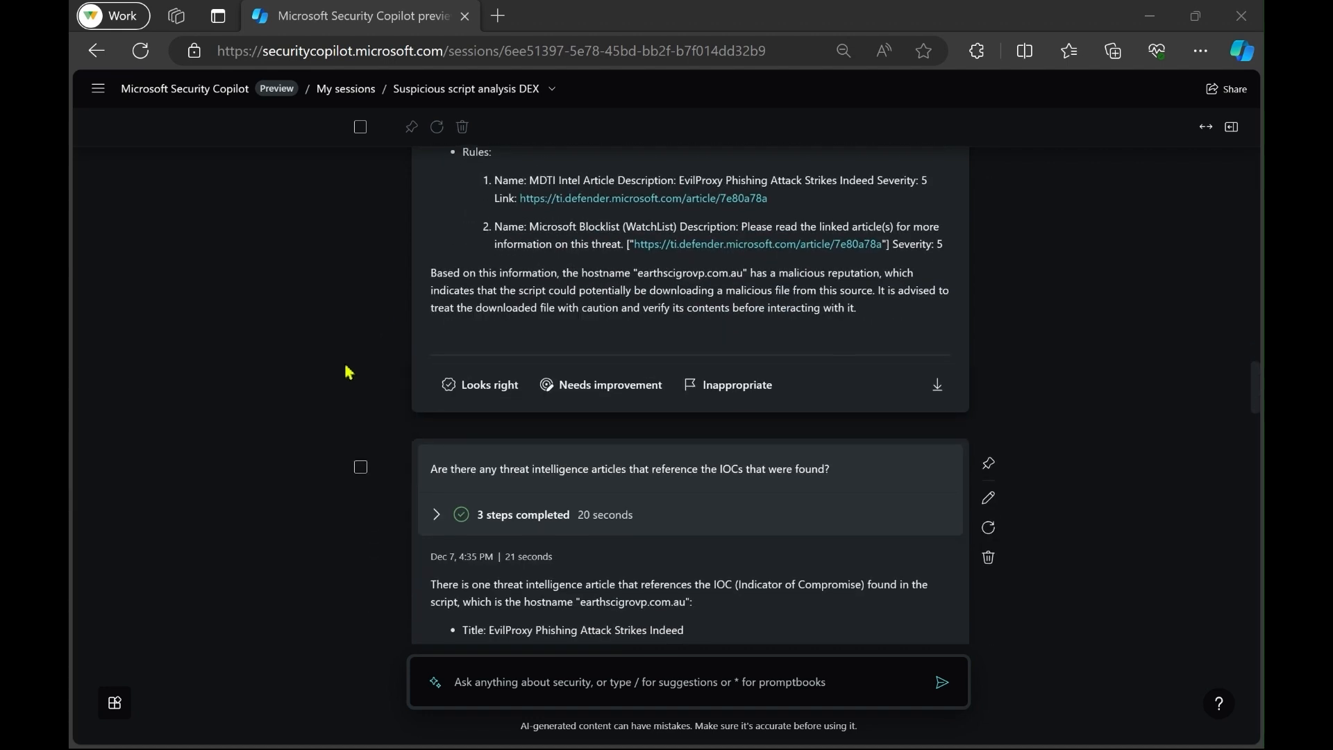
pyautogui.scroll(-3)
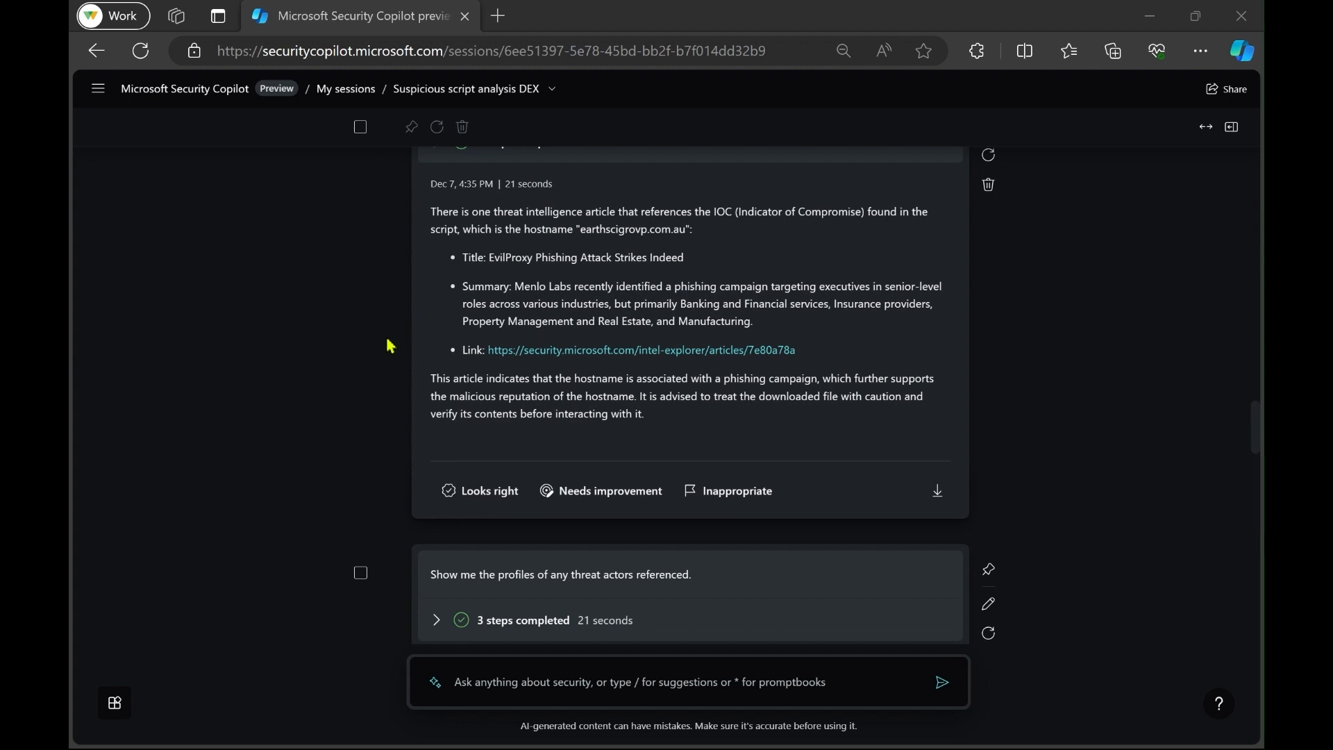
pyautogui.moveTo(191, 308)
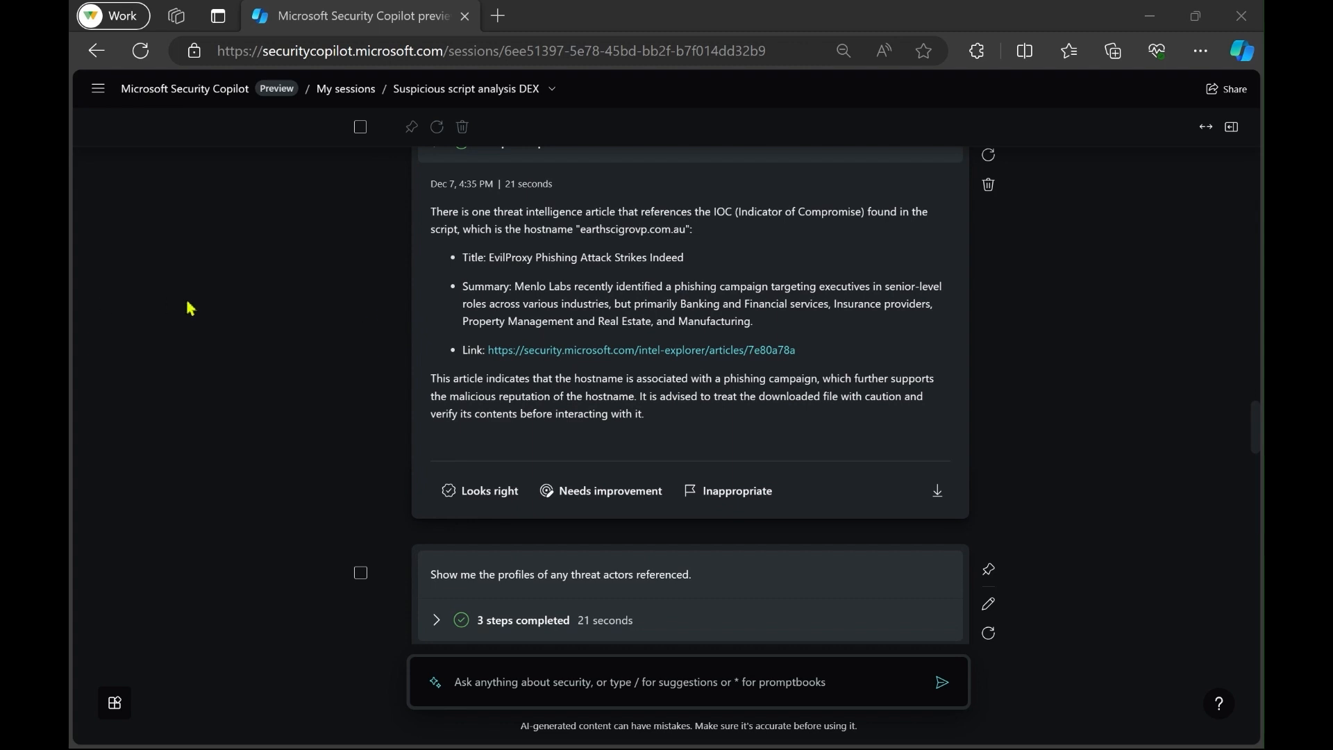
pyautogui.scroll(-3)
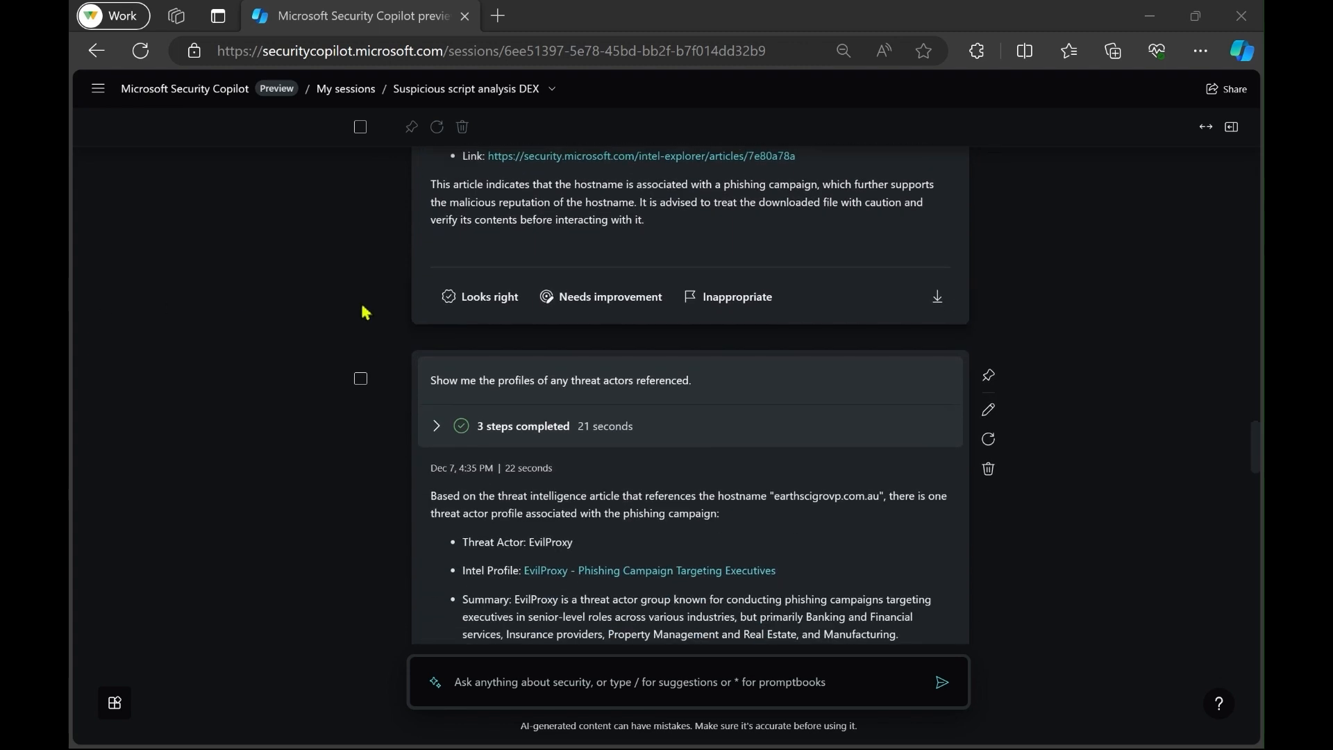
pyautogui.scroll(-3)
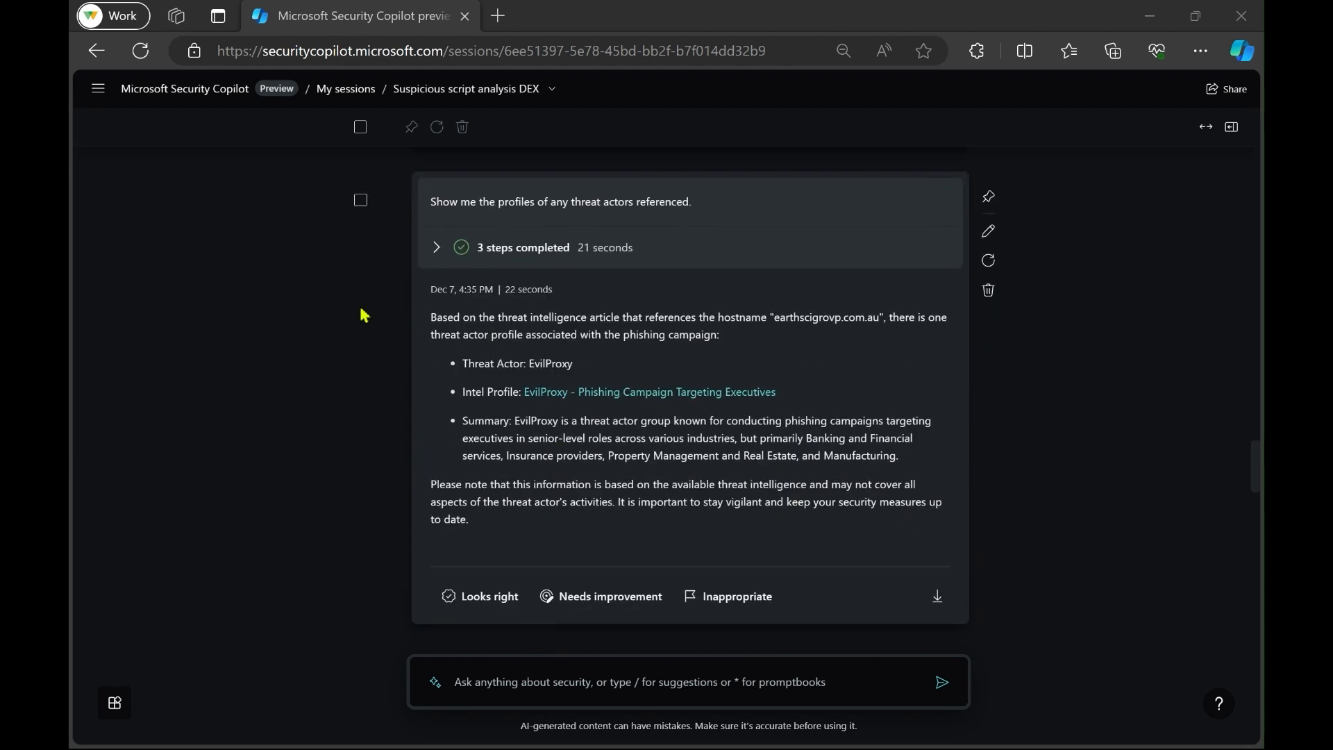
pyautogui.scroll(-3)
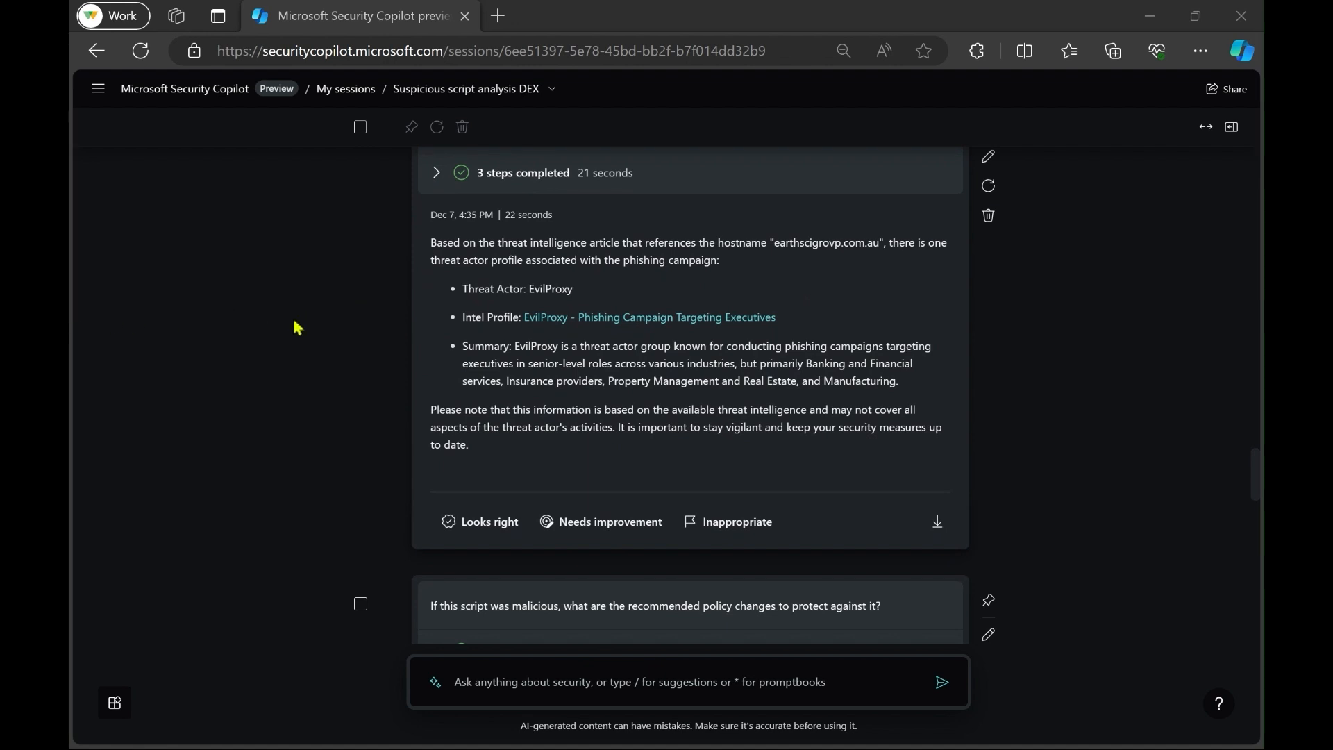
pyautogui.scroll(-3)
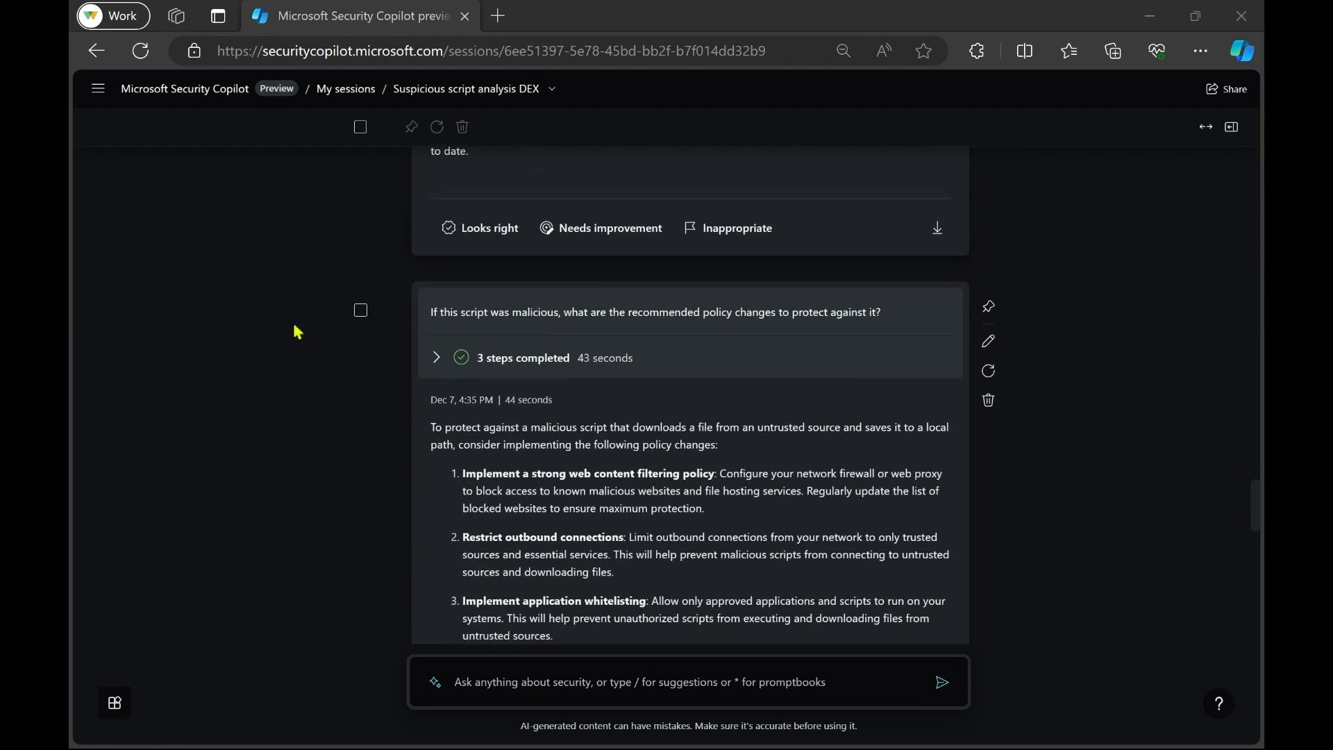
pyautogui.scroll(-3)
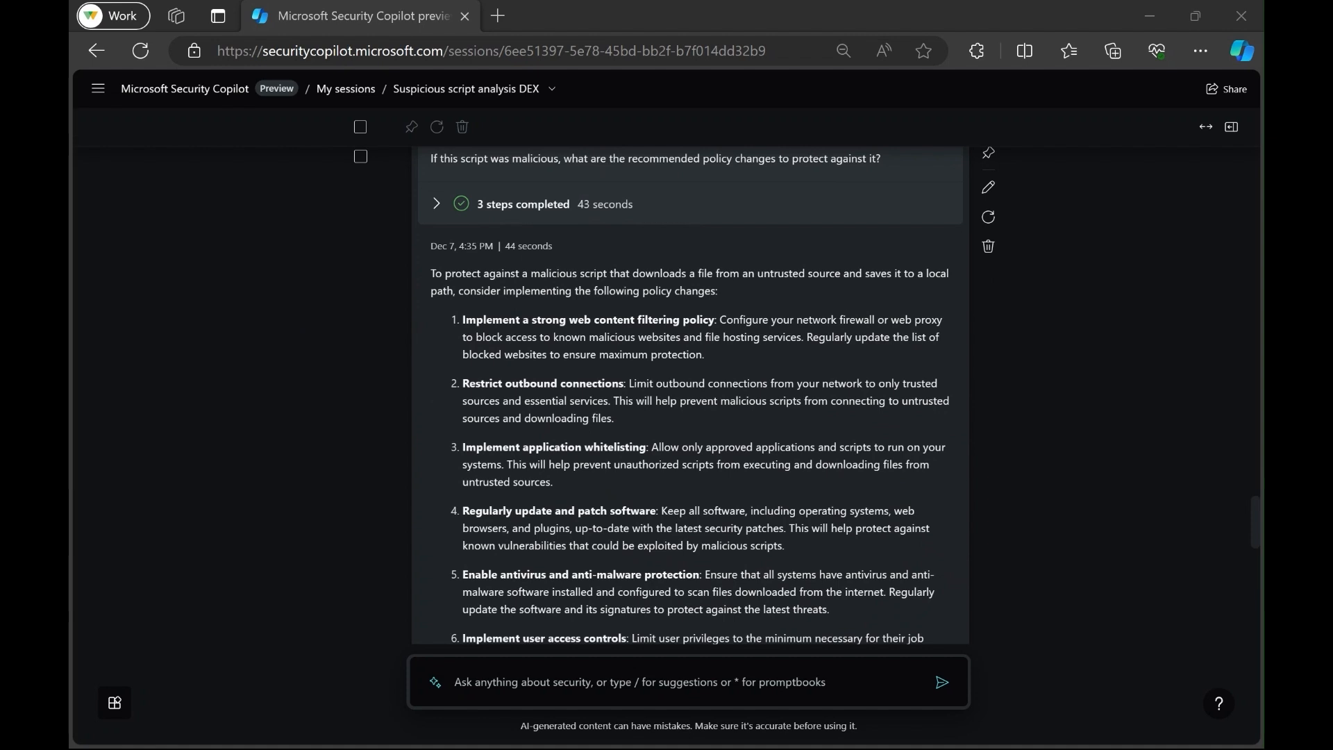
pyautogui.scroll(-3)
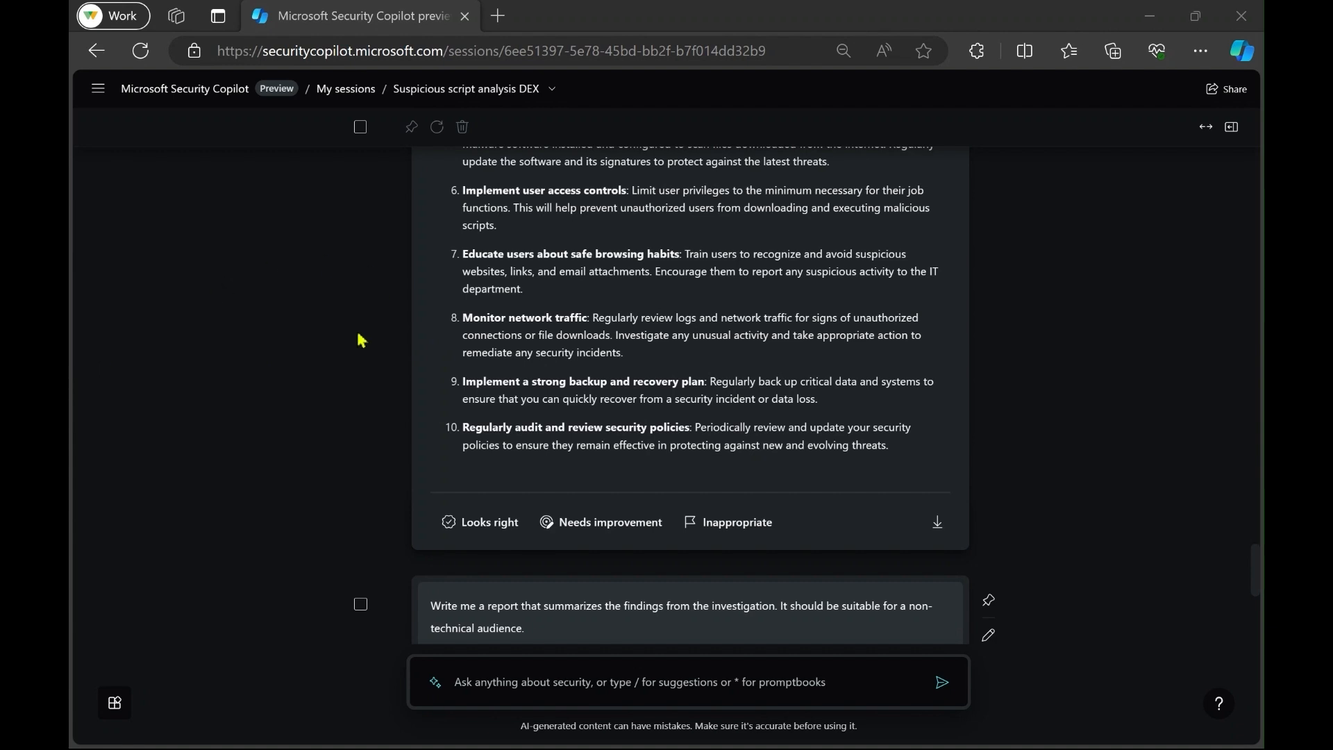
pyautogui.scroll(-3)
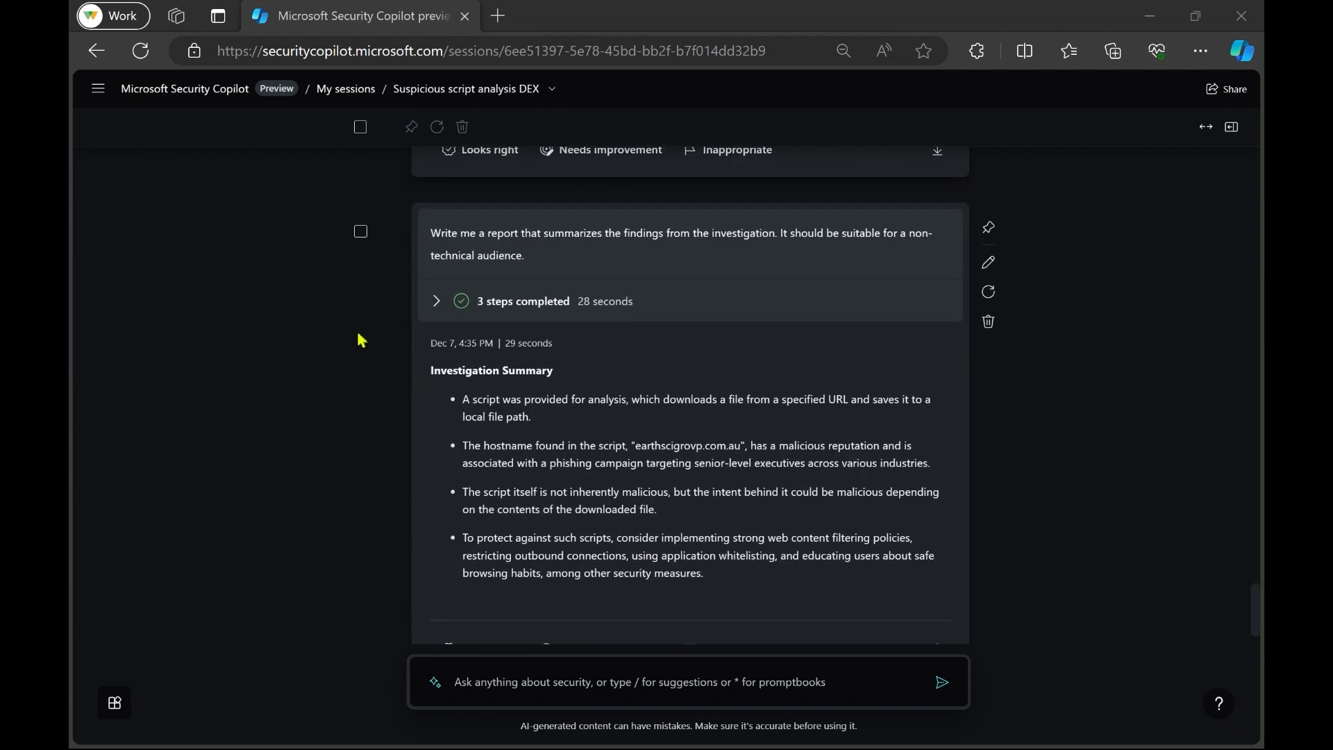
pyautogui.scroll(-3)
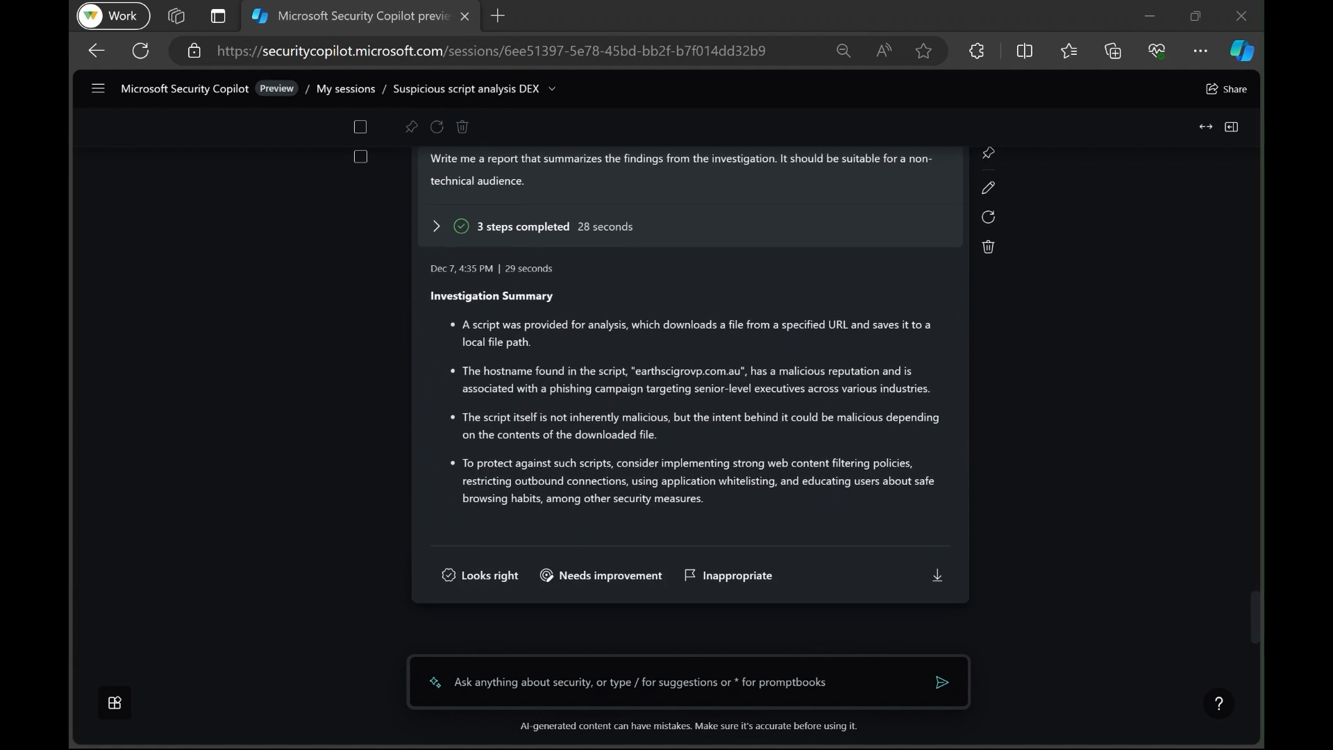